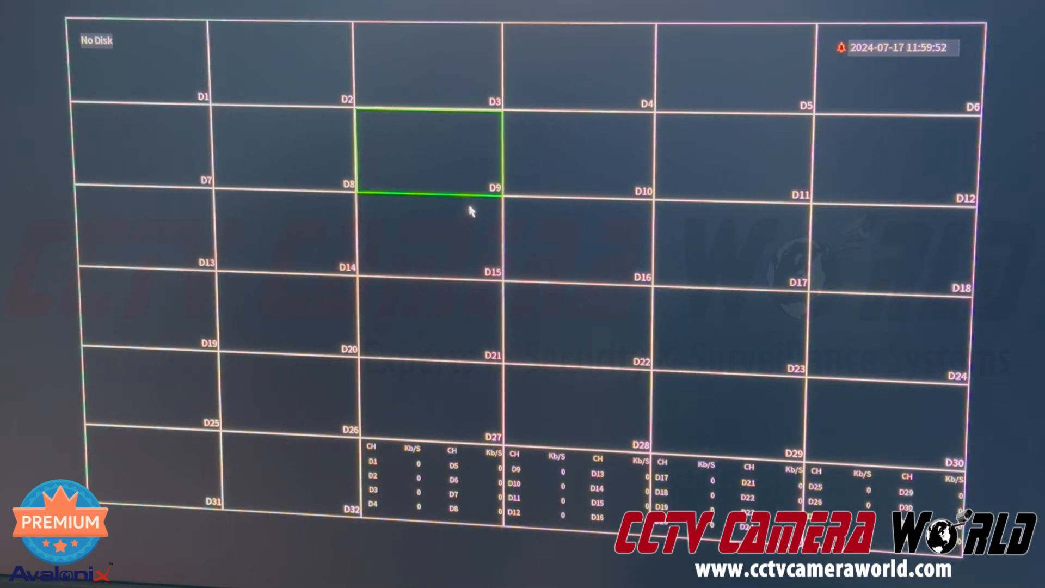
- From the 32-channel live view, reach the Main Menu and sign in as admin with the unlock pattern
{"action": "right_click", "coordinate": [471, 211]}
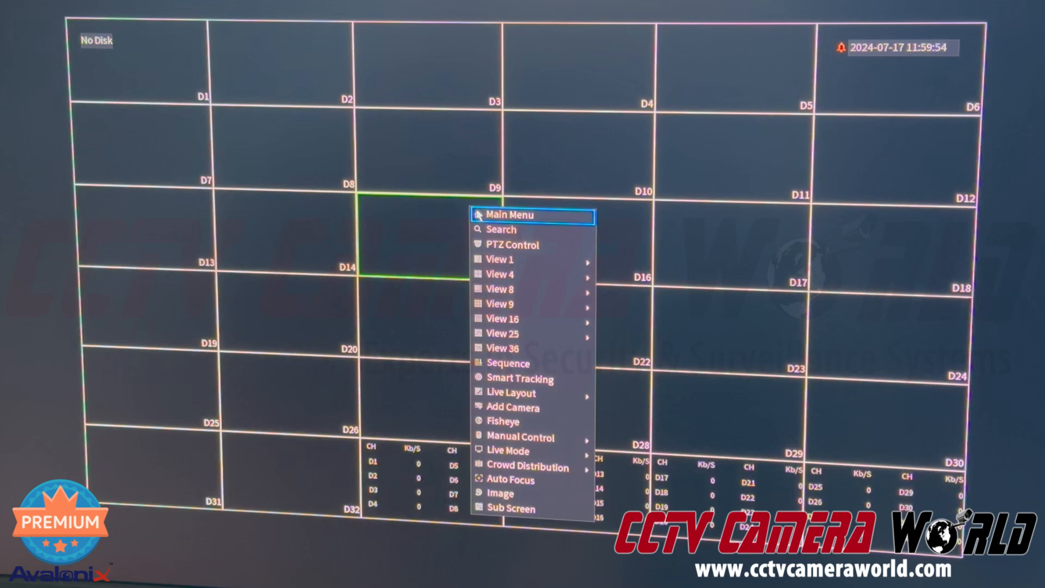
{"action": "left_click", "coordinate": [509, 214]}
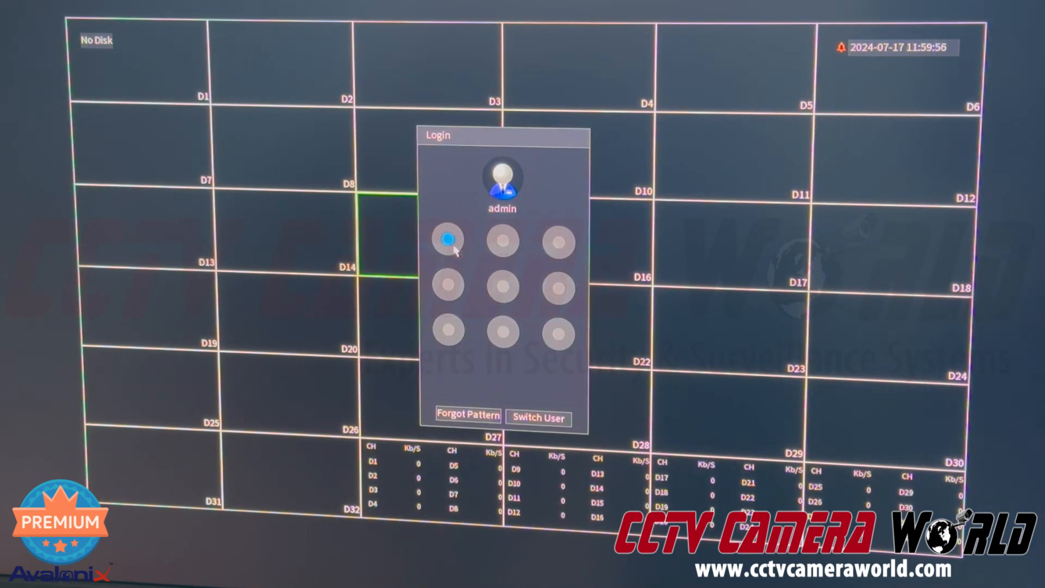
{"action": "left_click_drag", "start_coordinate": [450, 240], "coordinate": [450, 330]}
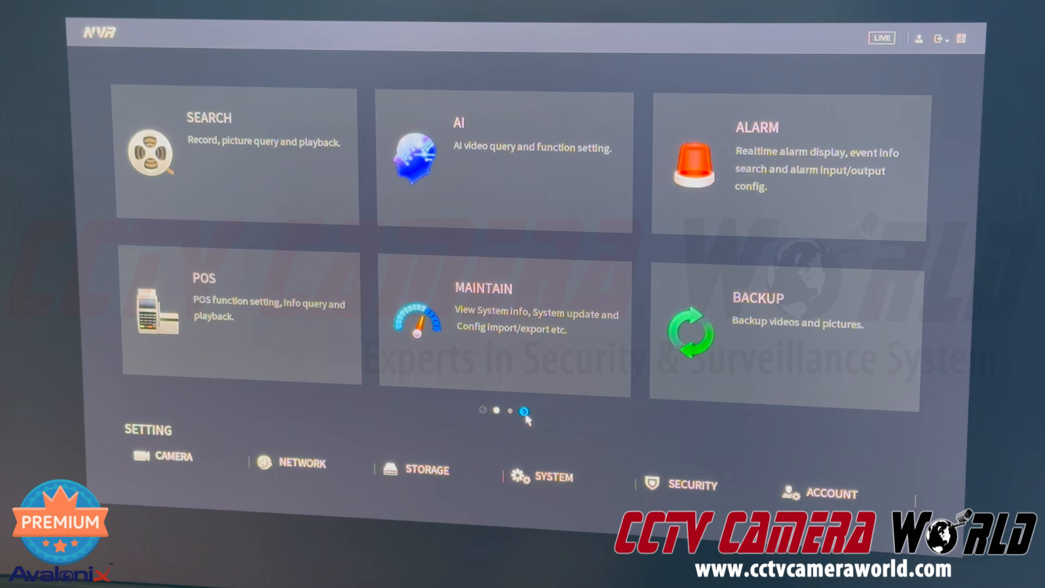
- Go to the second main-menu page and enter the DISPLAY settings
{"action": "left_click", "coordinate": [525, 410]}
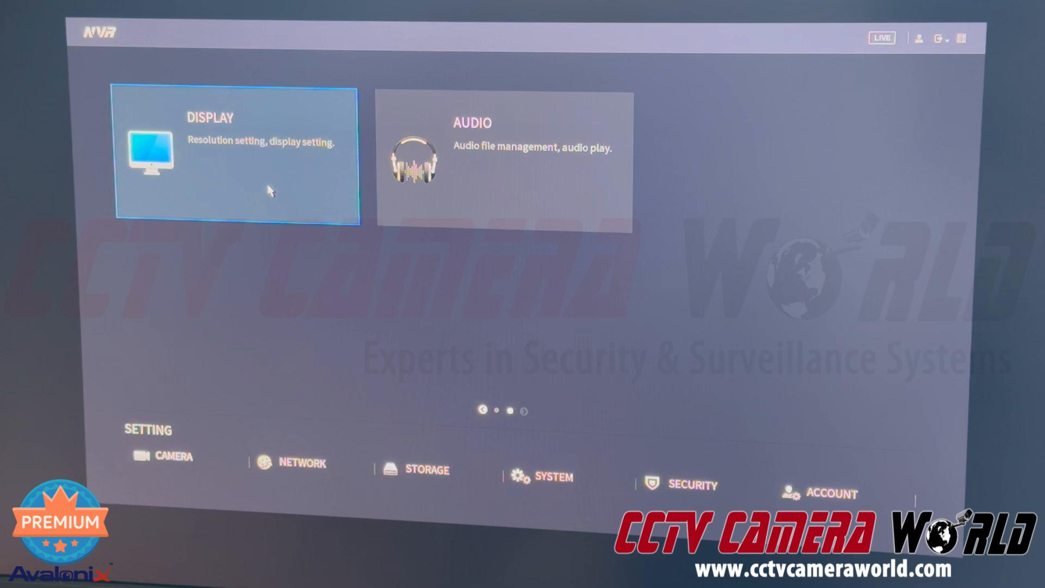
{"action": "left_click", "coordinate": [231, 157]}
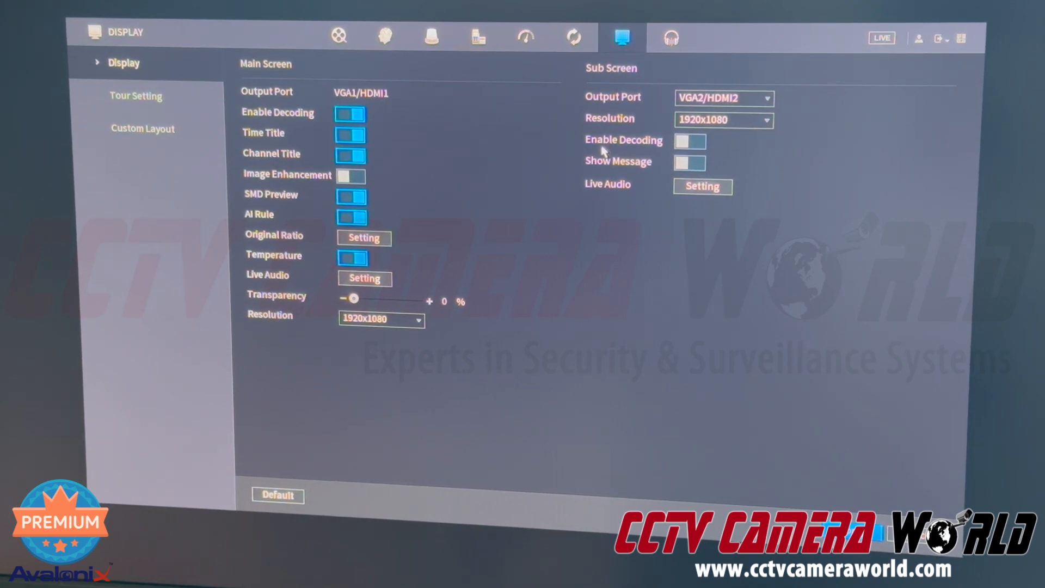
- Turn on Sub Screen Enable Decoding, then go to Tour Setting
{"action": "left_click", "coordinate": [689, 142]}
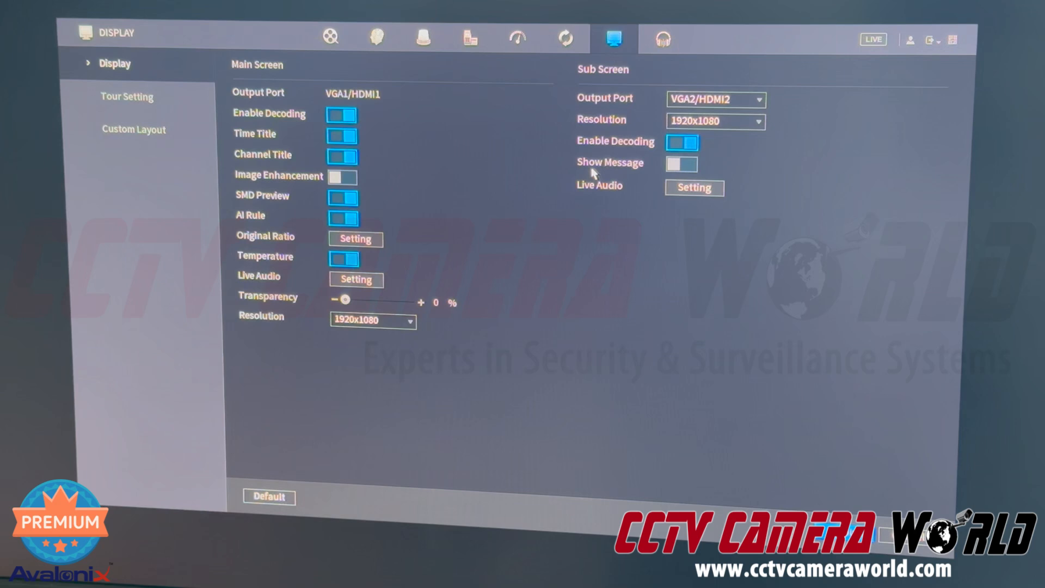
{"action": "left_click", "coordinate": [127, 97]}
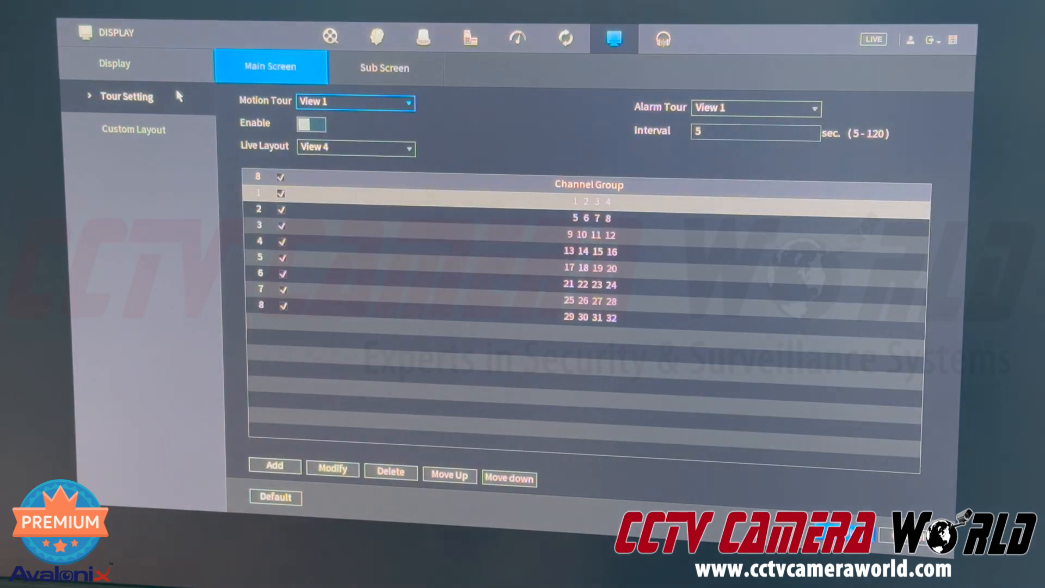
- Switch Tour Setting to the Sub Screen tab and toggle its Enable option
{"action": "left_click", "coordinate": [385, 68]}
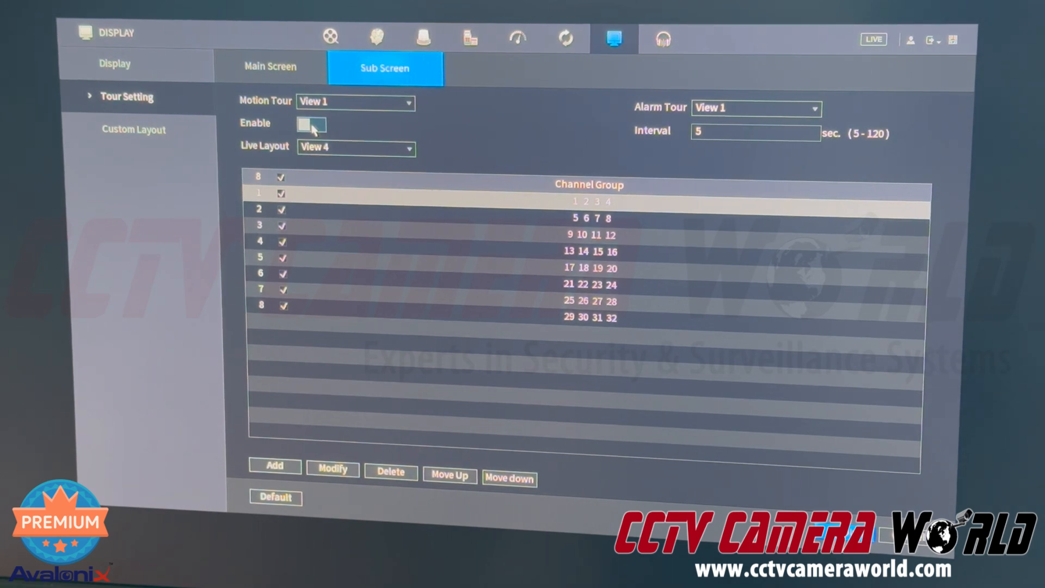
{"action": "left_click", "coordinate": [269, 66]}
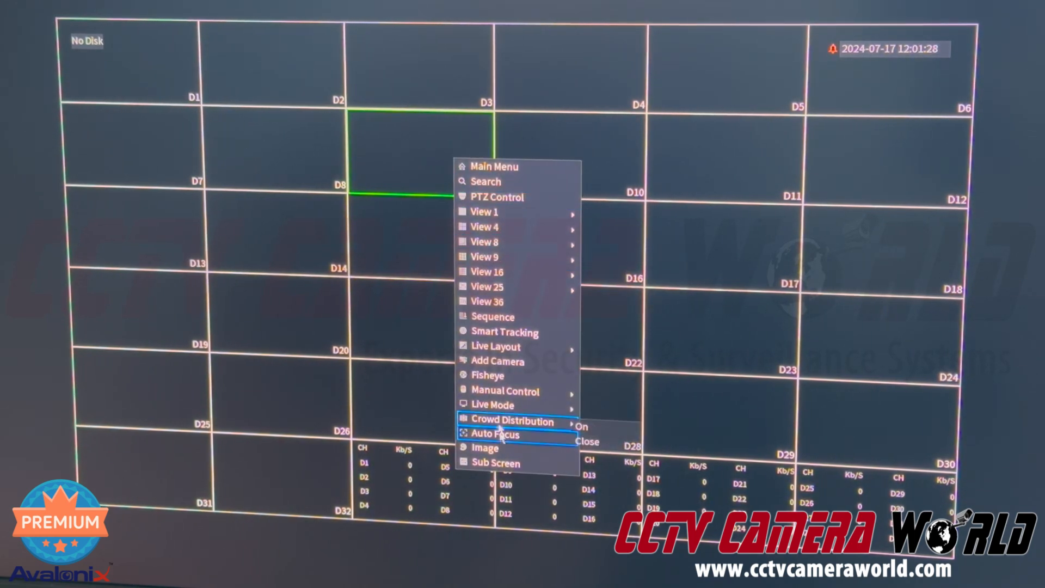
{"action": "mouse_move", "coordinate": [494, 463]}
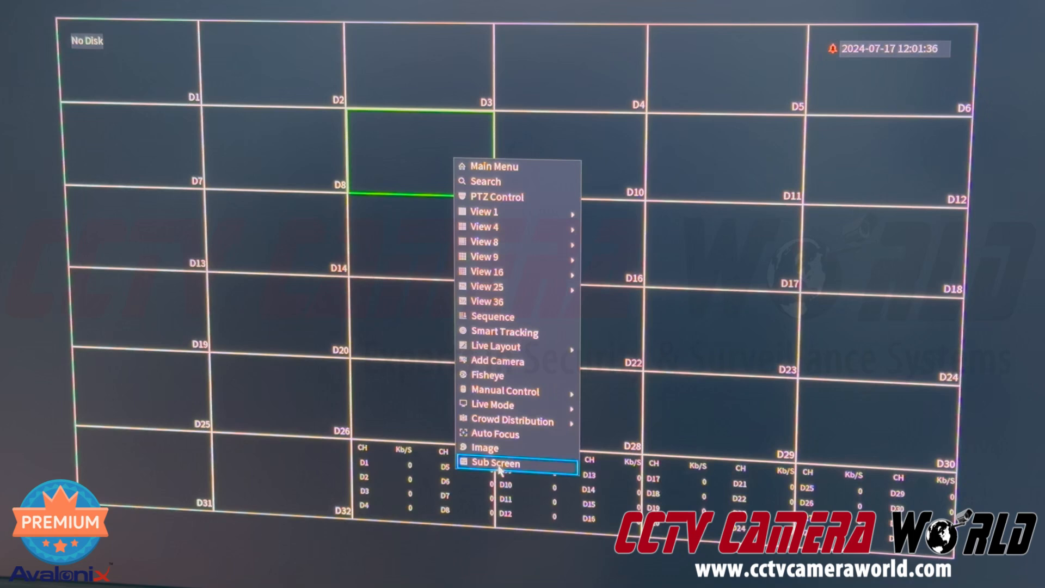
- Hand mouse control to the sub screen through the live-view Sub Screen option
{"action": "left_click", "coordinate": [496, 463]}
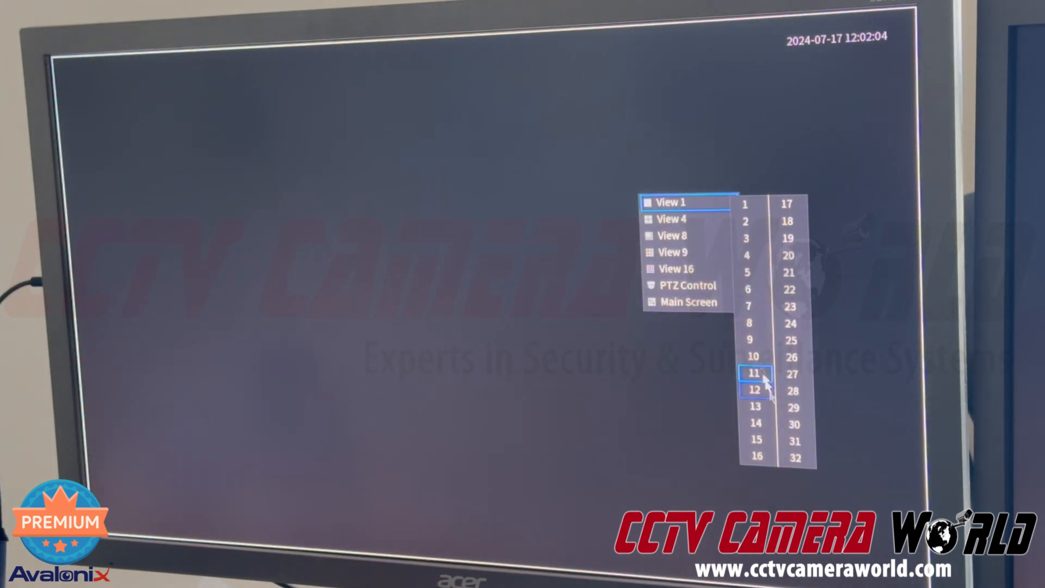
- Set the sub screen to a View 16 sixteen-tile split and reopen its menu
{"action": "left_click", "coordinate": [671, 219]}
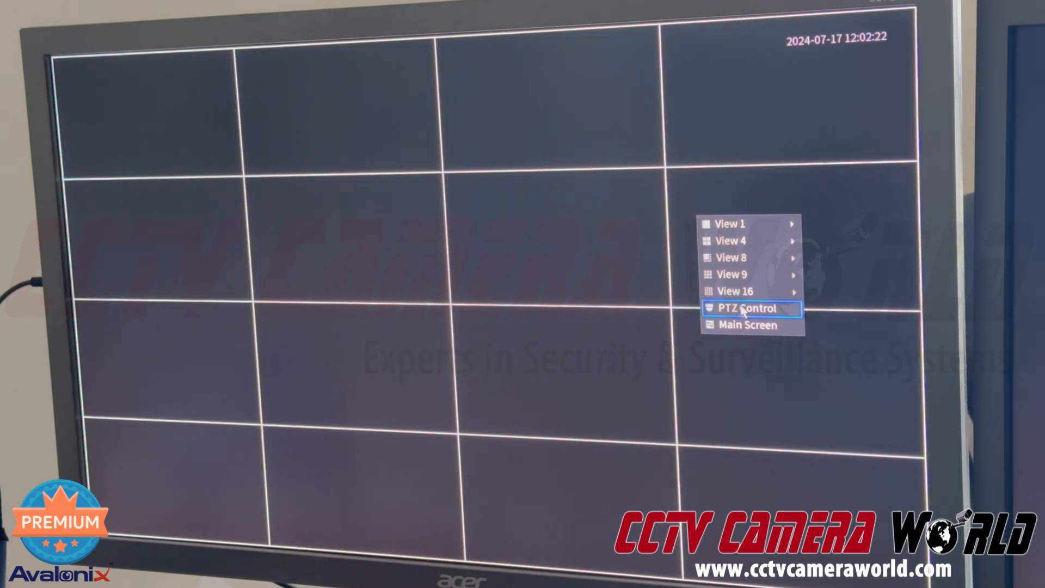
{"action": "left_click", "coordinate": [745, 308]}
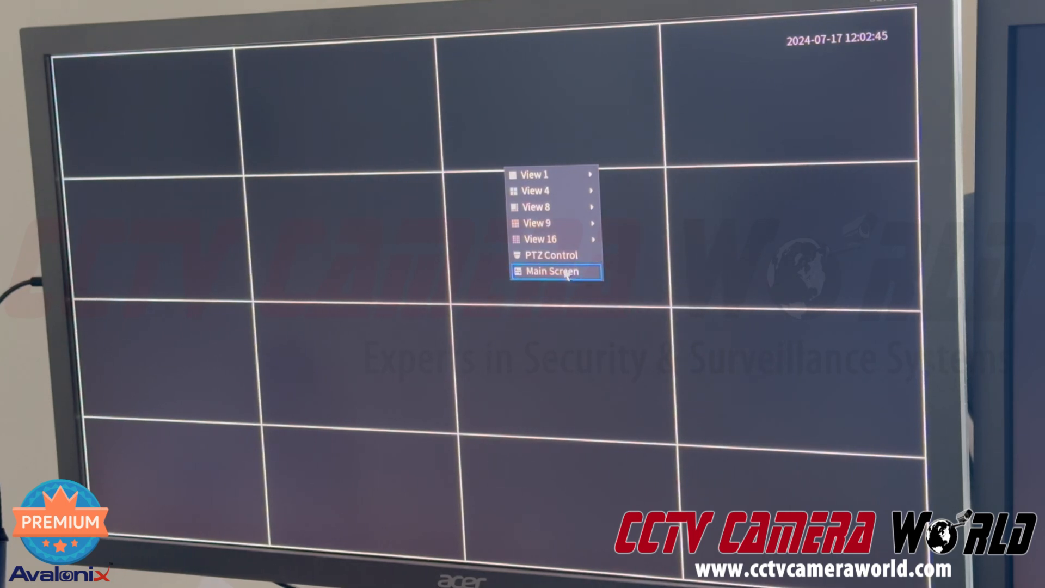
- Switch control back to Main Screen, confirm the video source switch, and reopen Main Menu
{"action": "left_click", "coordinate": [557, 271]}
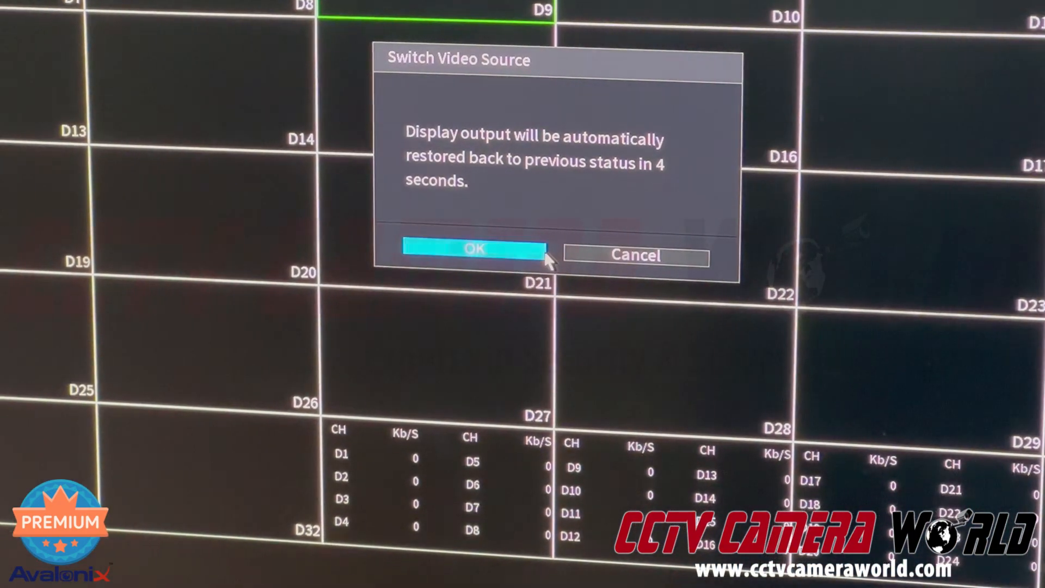
{"action": "left_click", "coordinate": [475, 250]}
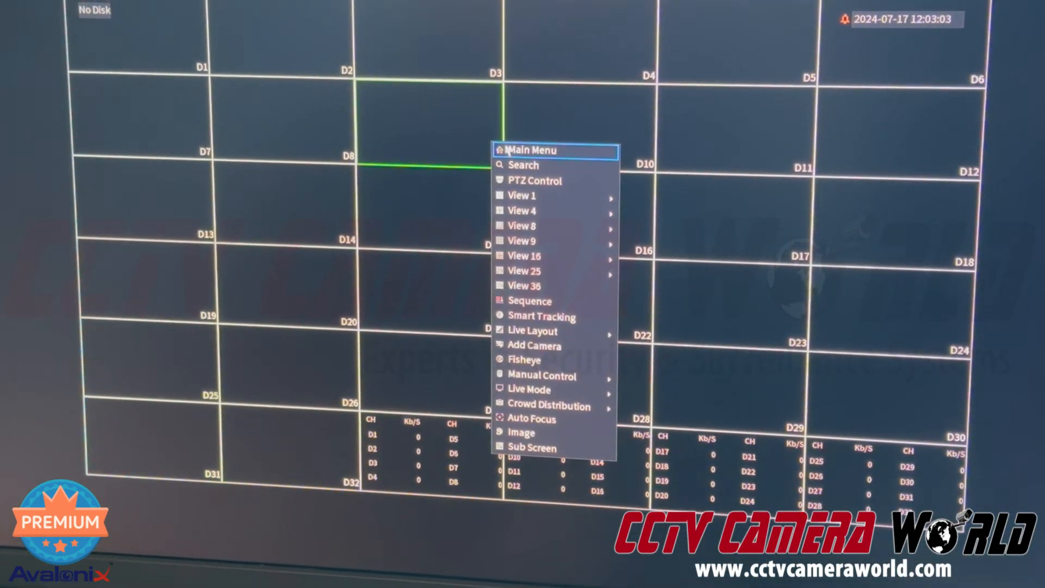
{"action": "left_click", "coordinate": [530, 150]}
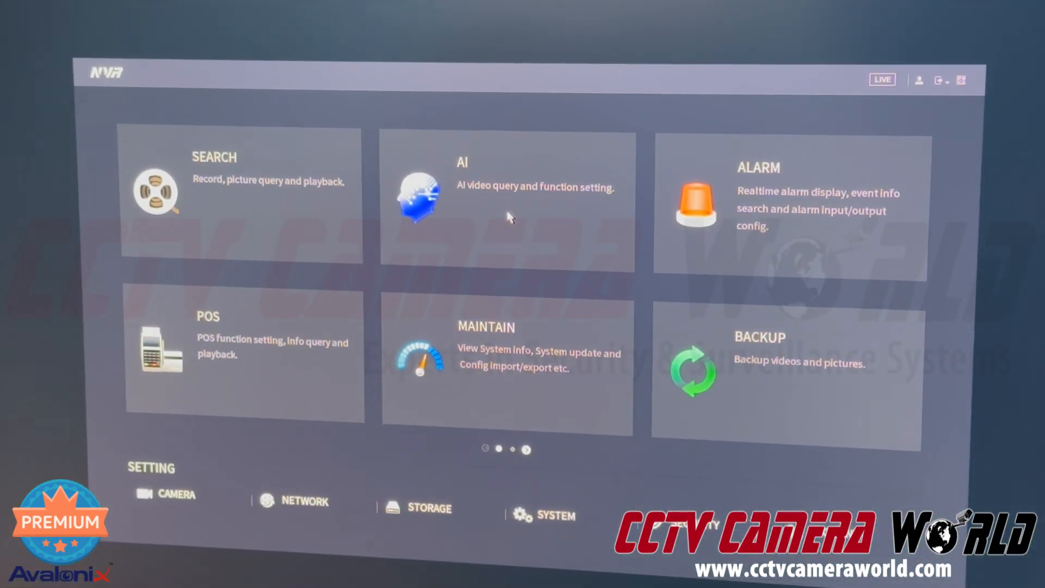